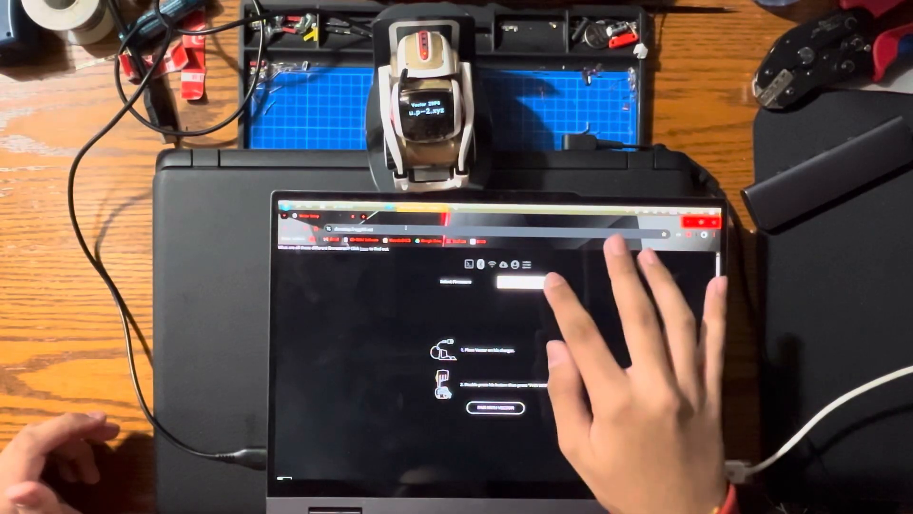
# Pick the WireOS recovery firmware from the Select Firmware dropdown
pyautogui.click(517, 284)
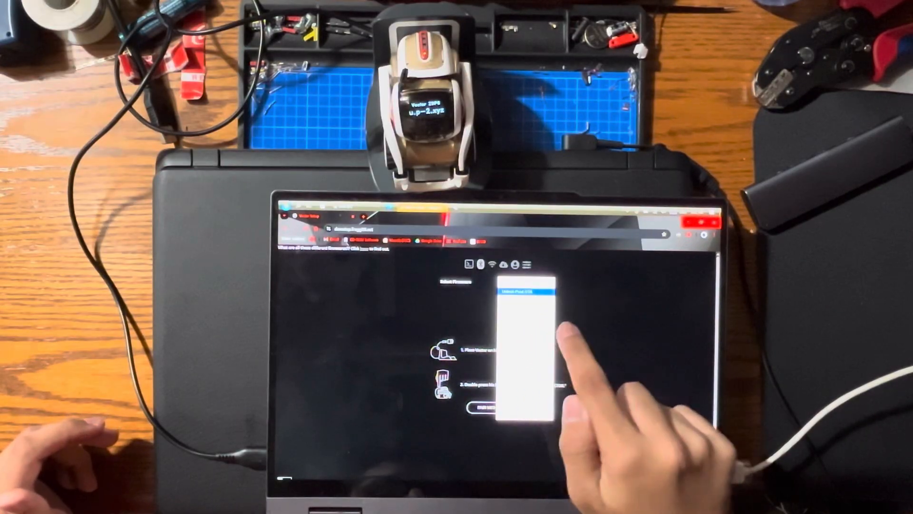
pyautogui.click(524, 291)
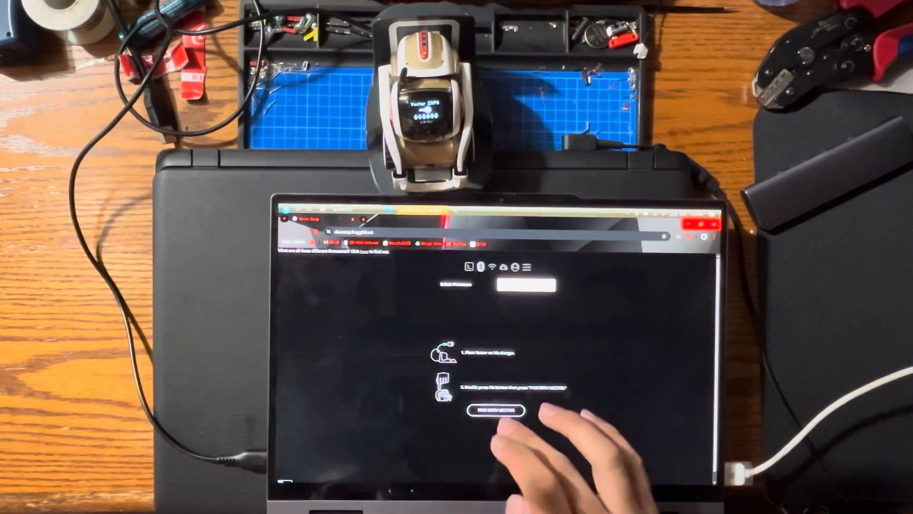
# Pair with Vector over Bluetooth by selecting the robot in the device dialog and confirming
pyautogui.click(493, 410)
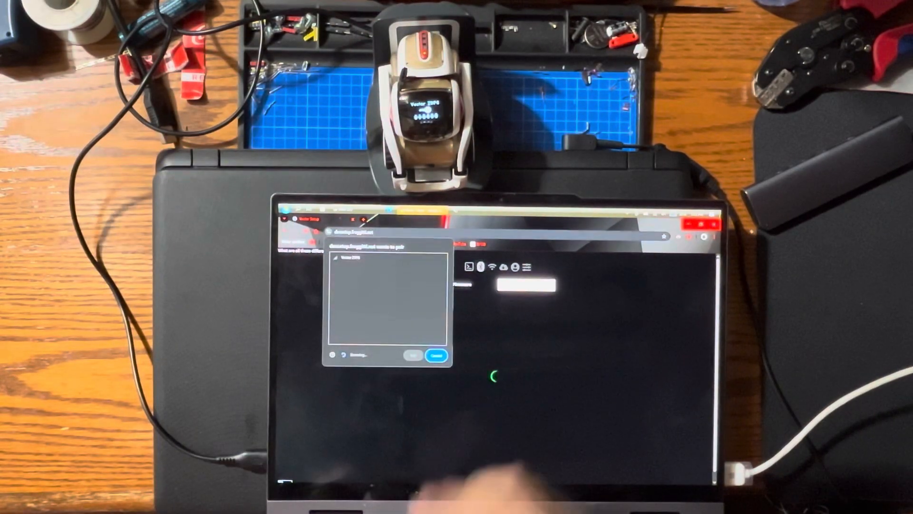
pyautogui.click(387, 258)
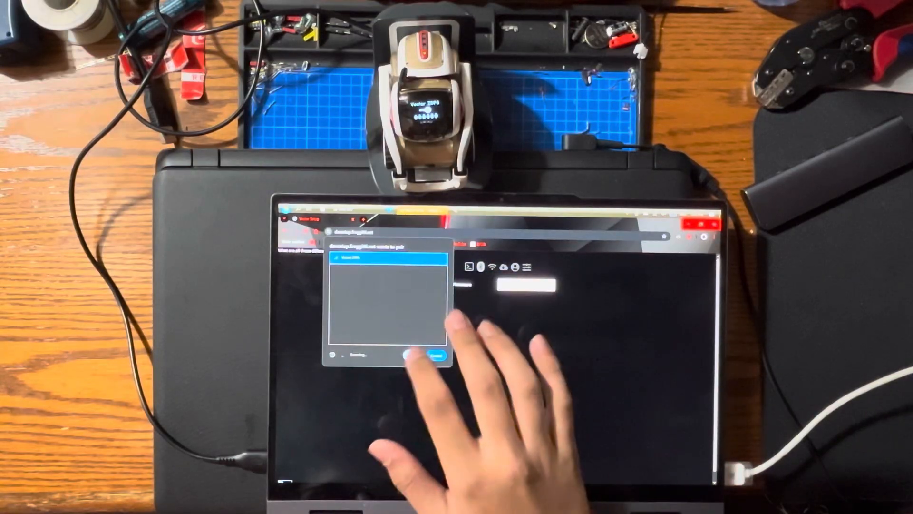
pyautogui.click(436, 355)
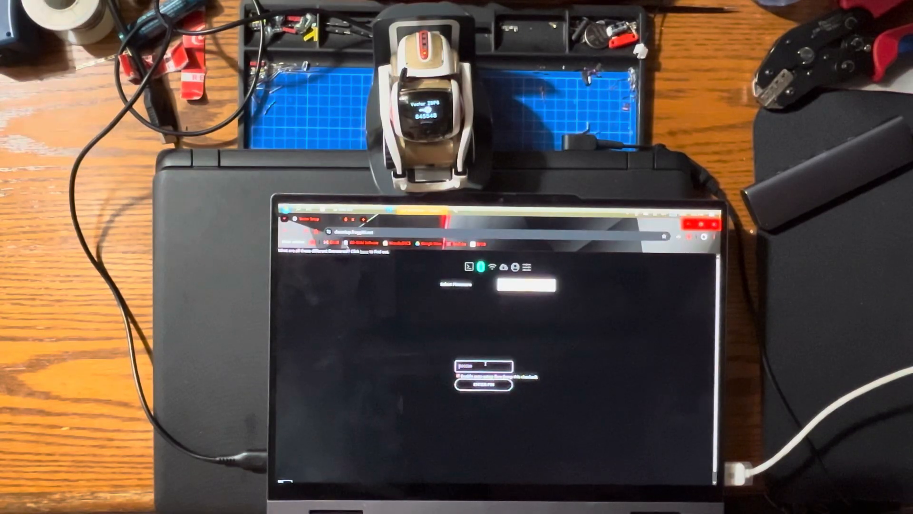
pyautogui.click(482, 366)
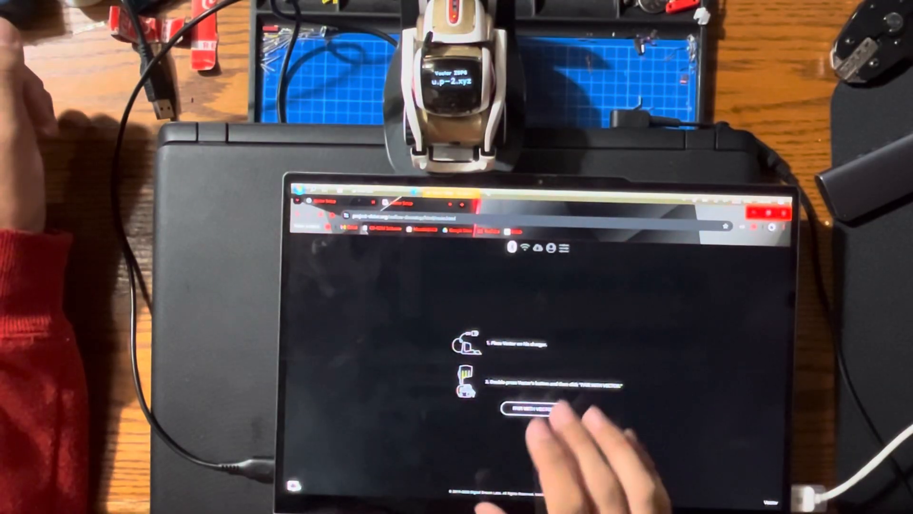
# Start re-pairing the reflashed Vector to show the nearby-devices Bluetooth prompt
pyautogui.click(528, 408)
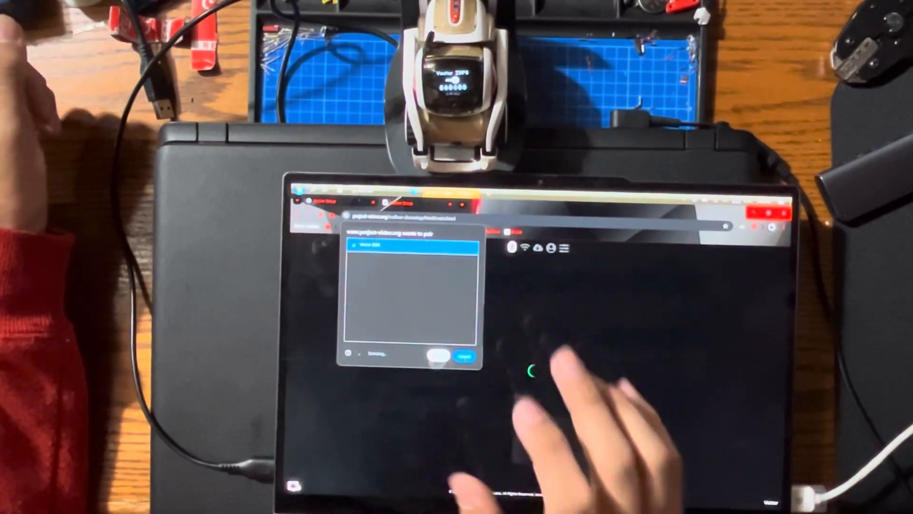